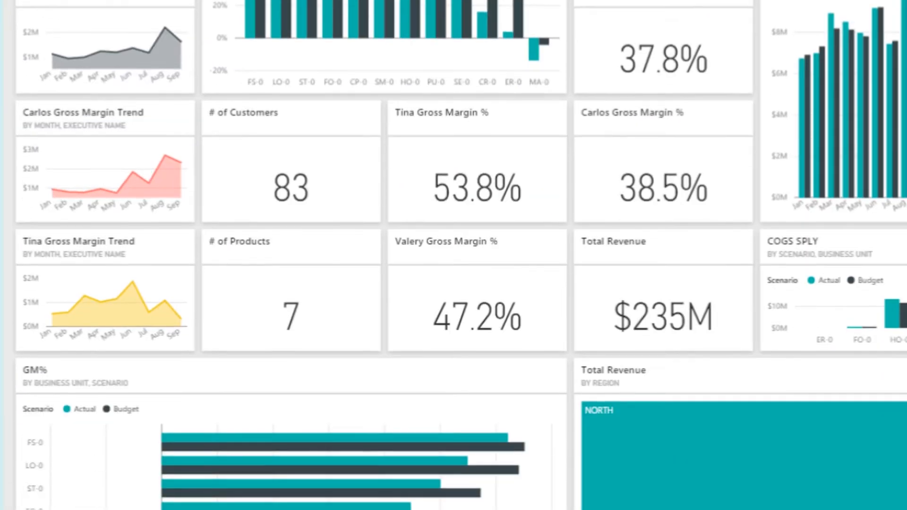
scroll(down, 3)
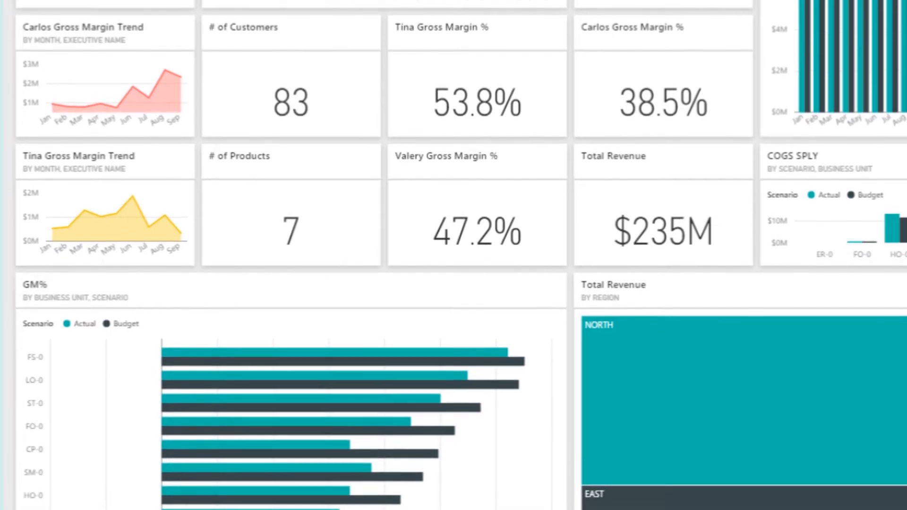
scroll(down, 3)
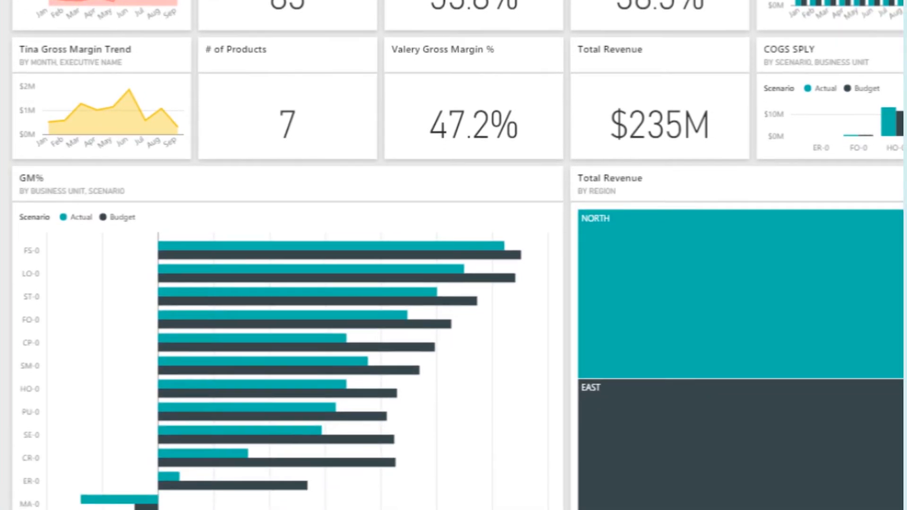